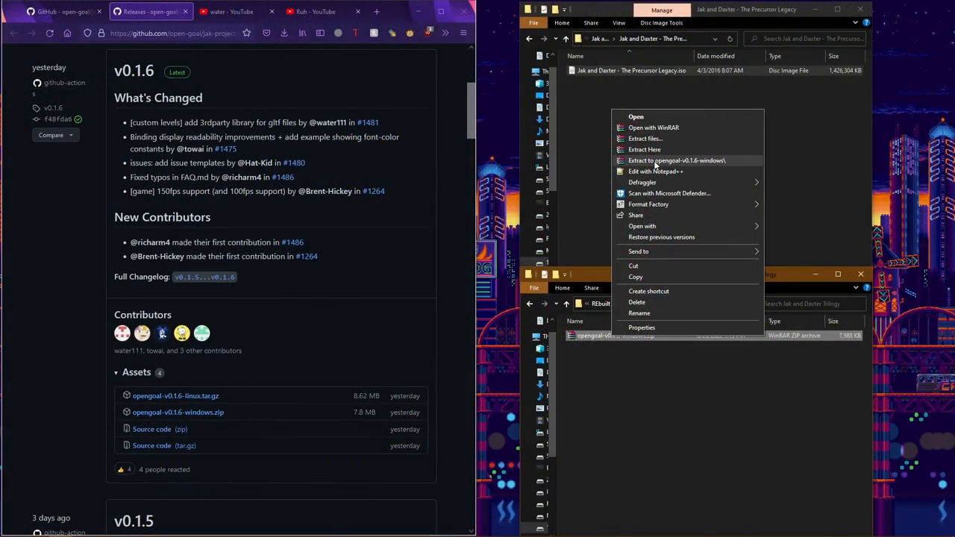
- Extract opengoal-v0.1.6-windows.zip into its own opengoal-v0.1.6-windows folder
click(667, 161)
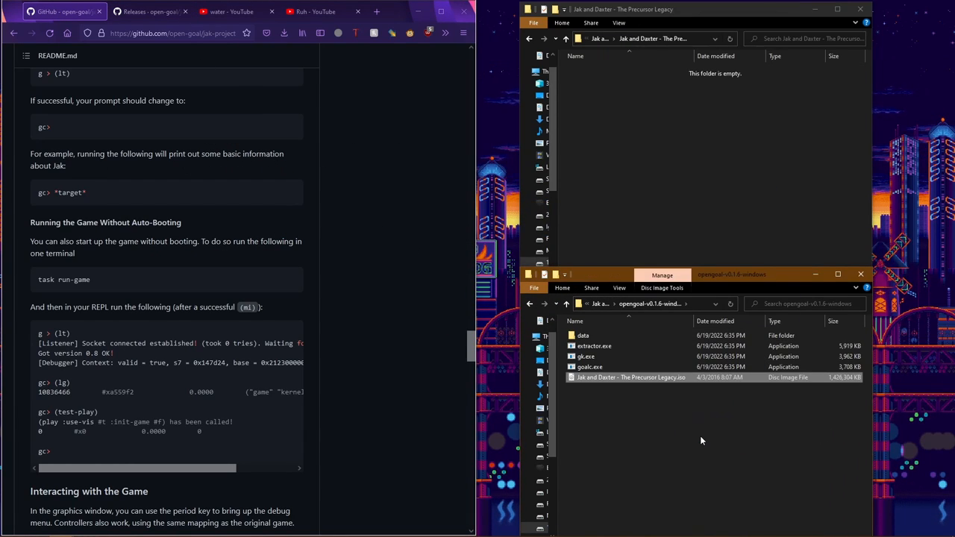
- Run the Jak and Daxter ISO through extractor.exe and inspect the data\iso_data\jak1 folder
double_click(594, 346)
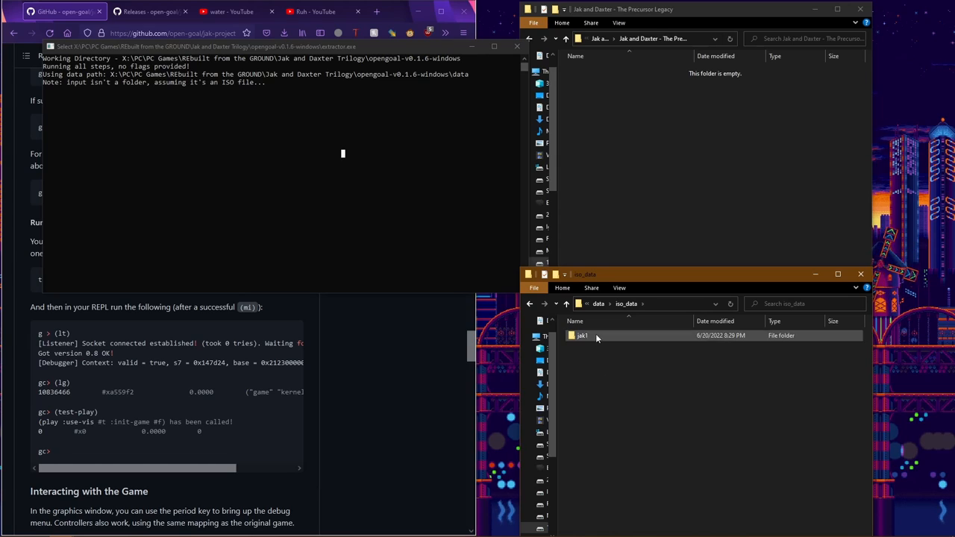
double_click(582, 335)
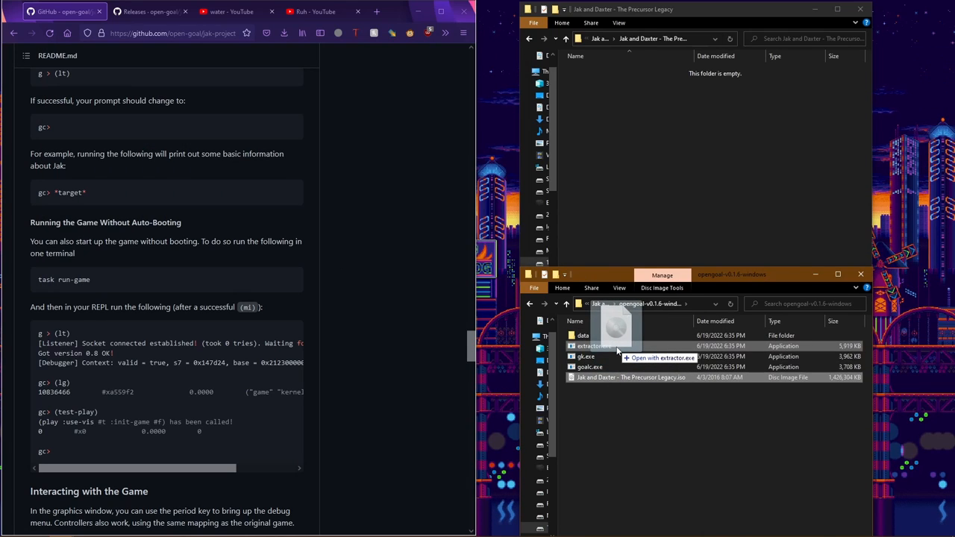
double_click(593, 345)
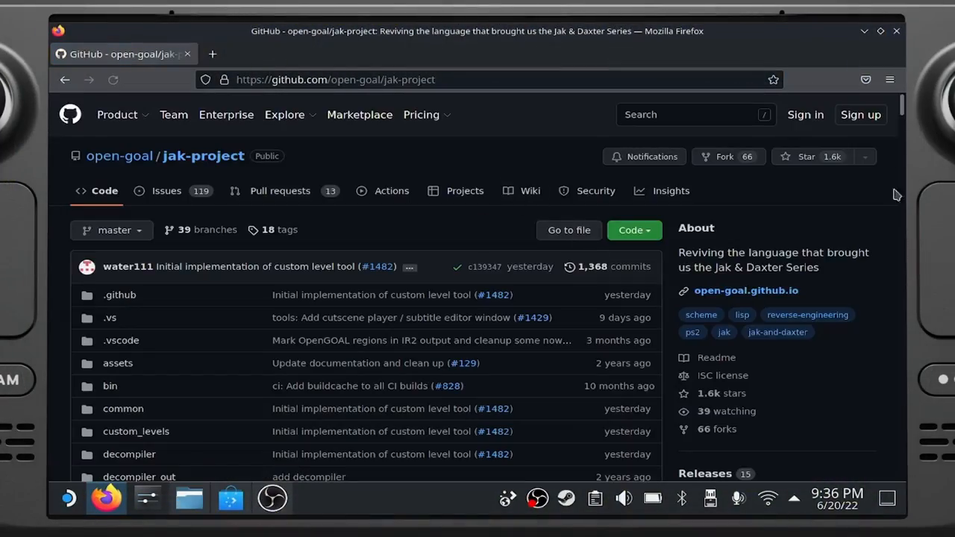
- Scroll the jak-project repo page to Releases and open the v0.1.6 Latest release
scroll(down, 3)
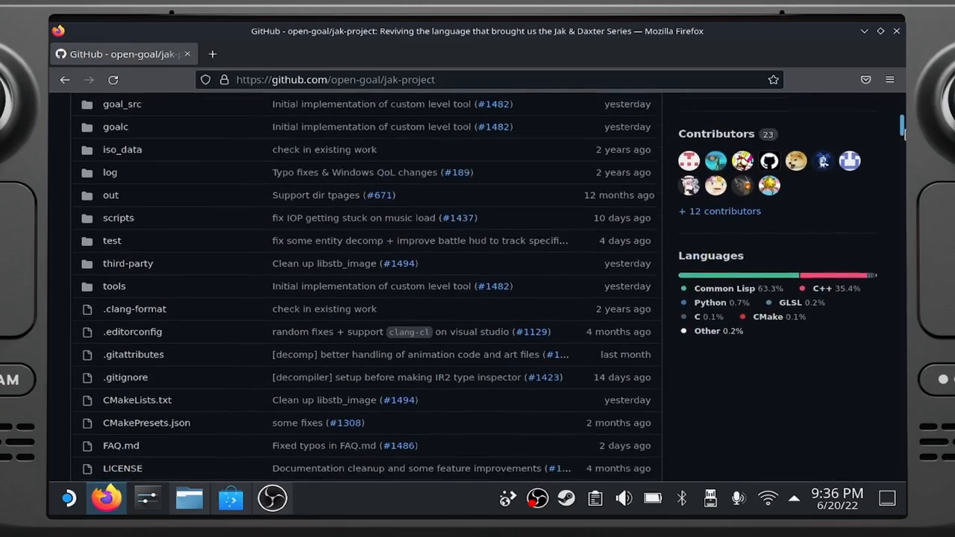
click(708, 296)
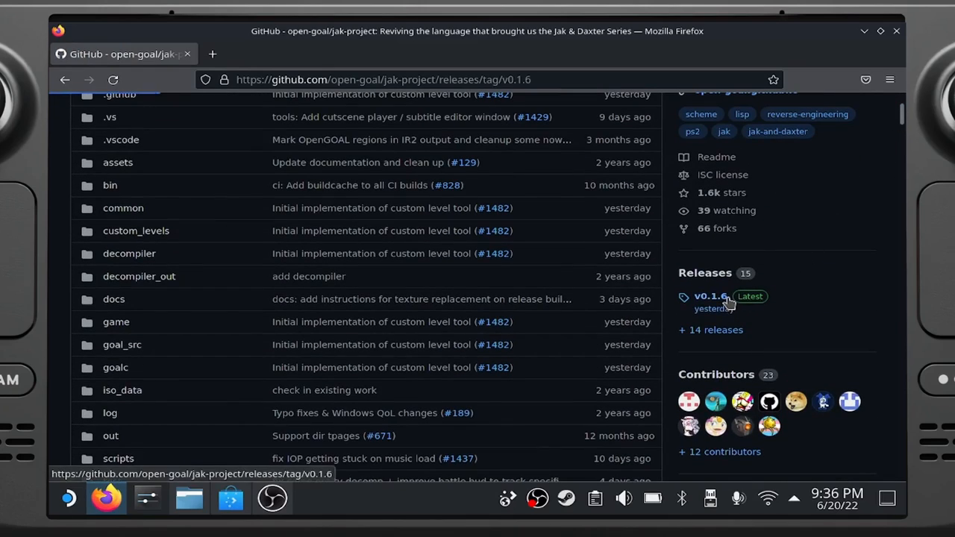
click(708, 296)
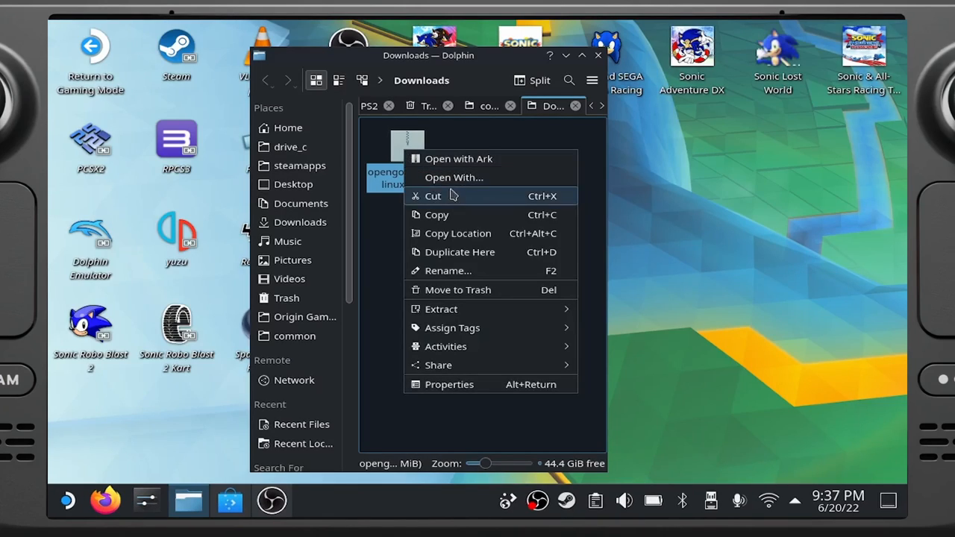
mouse_move(440, 309)
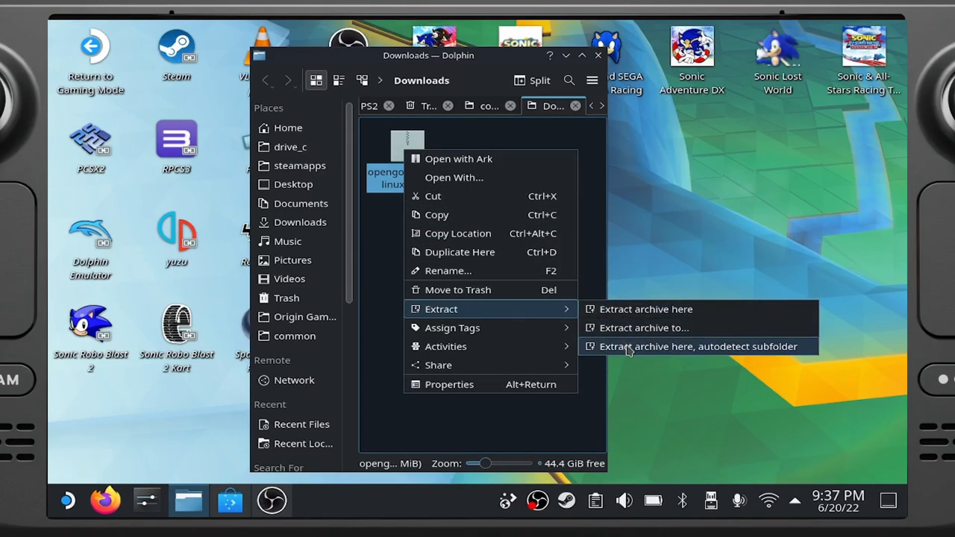
- Extract the OpenGOAL Linux archive in Downloads into an autodetected Jak and Daxter subfolder
click(698, 346)
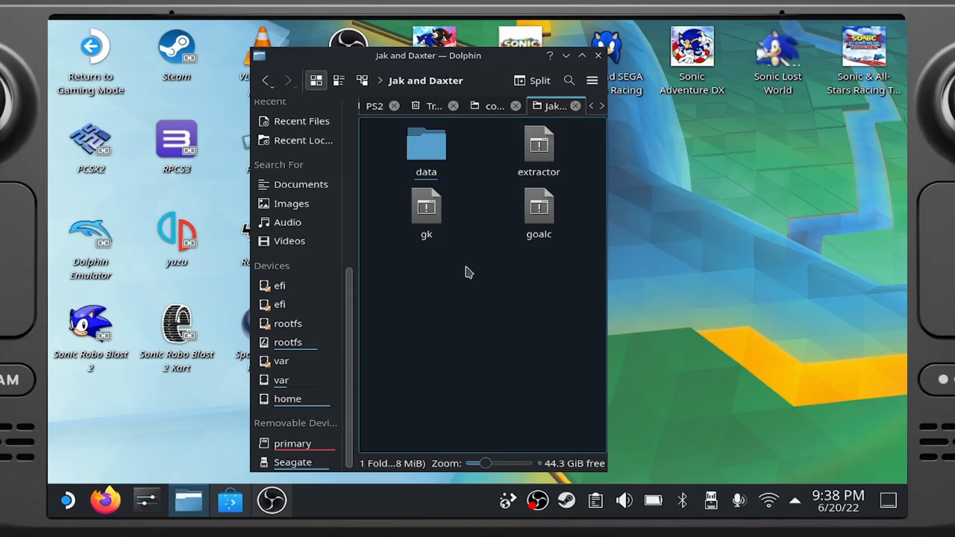
mouse_move(497, 338)
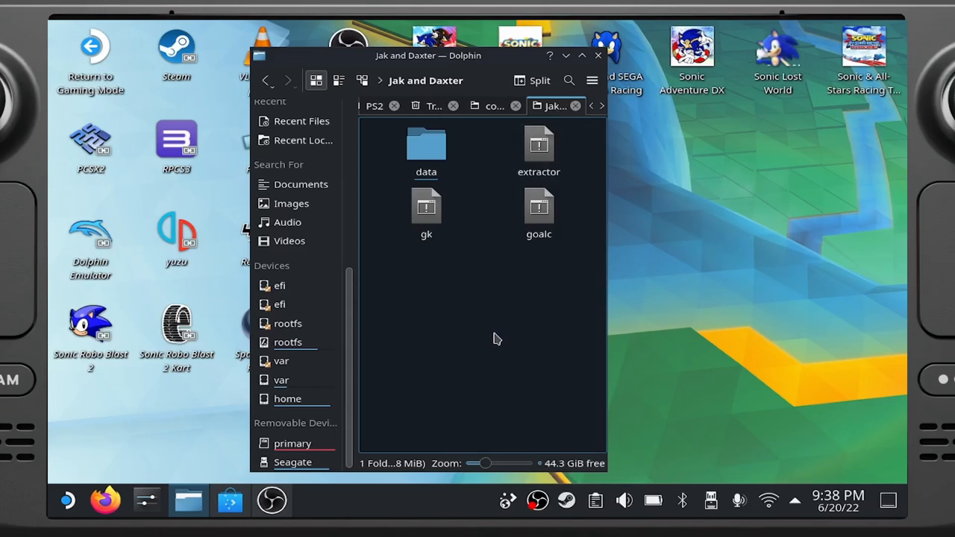
- Open the Jak and Daxter ISO with the extractor executable and move the OpenGOAL window aside
right_click(391, 119)
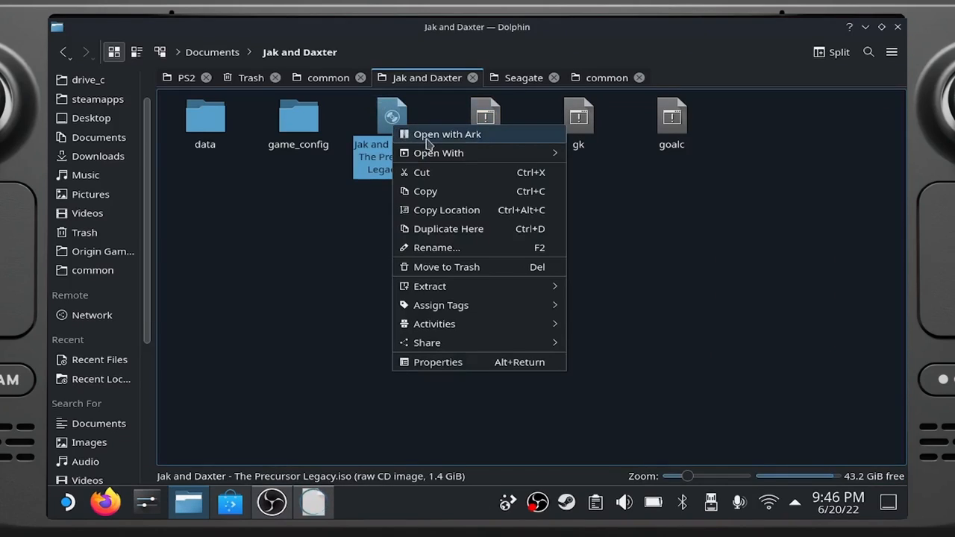
click(438, 153)
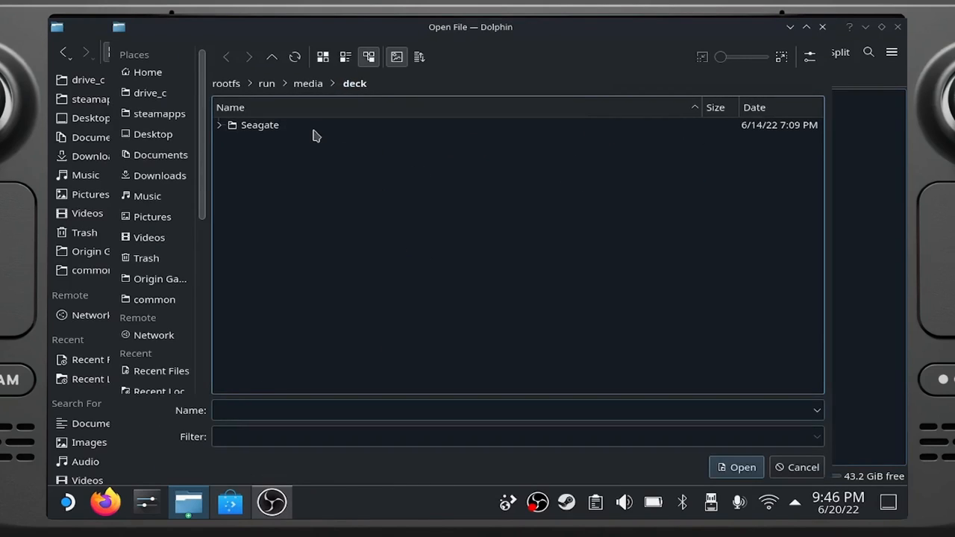
click(160, 154)
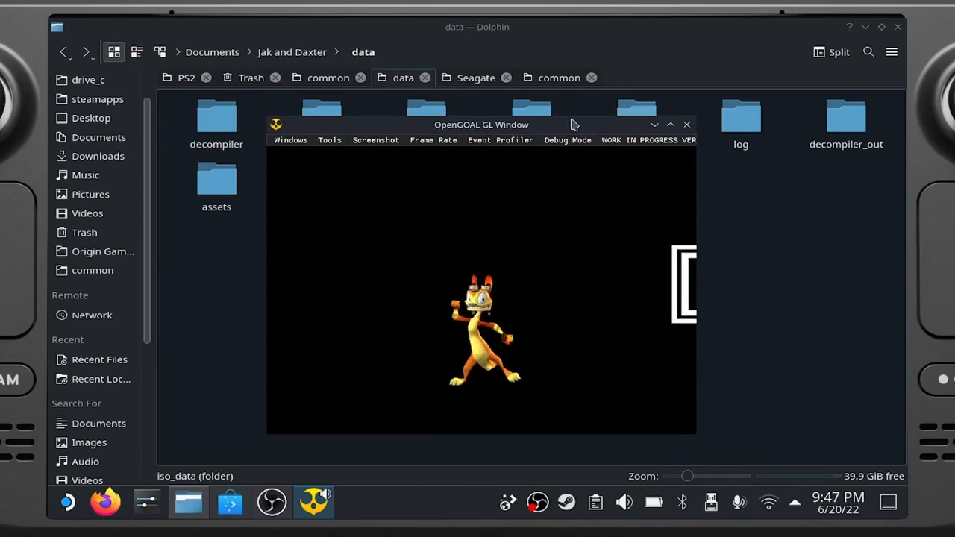
drag(481, 125, 535, 116)
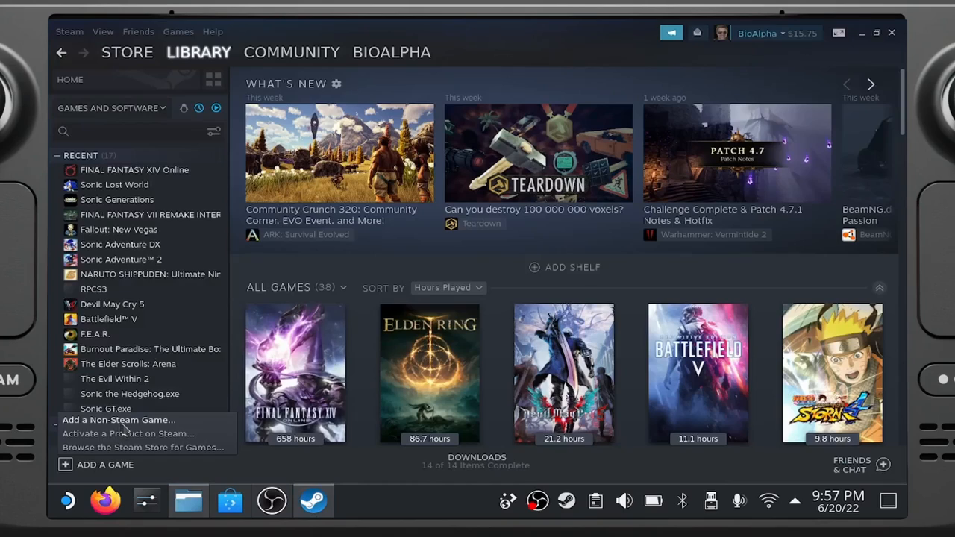
- Browse to /home/deck/Documents/Jak and Daxter, show All Files, and select gk as a non-Steam game
click(117, 419)
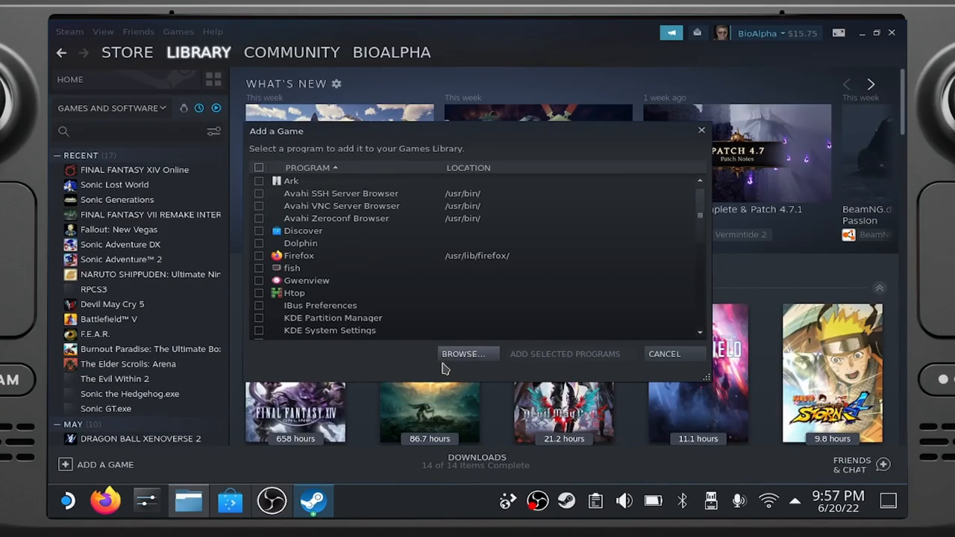
click(467, 353)
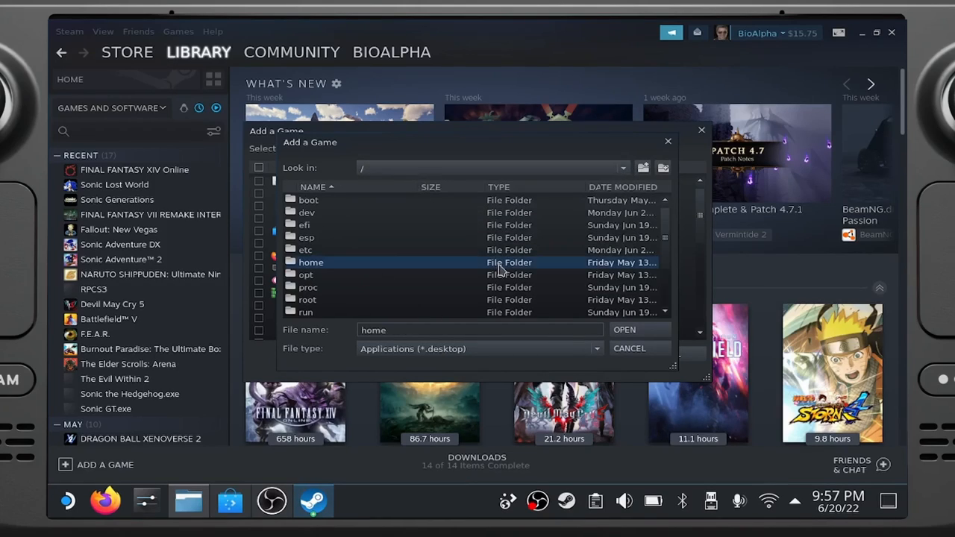
double_click(310, 261)
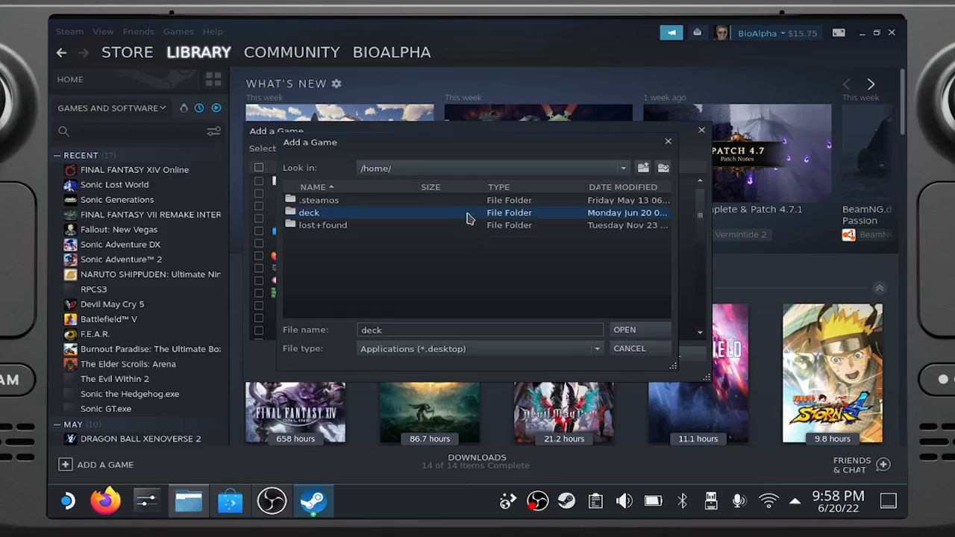
double_click(308, 213)
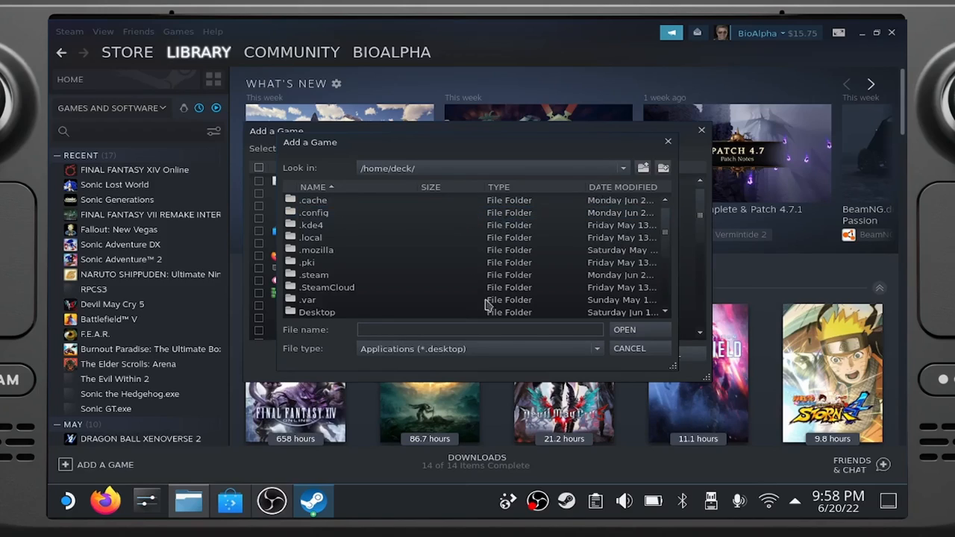
scroll(down, 3)
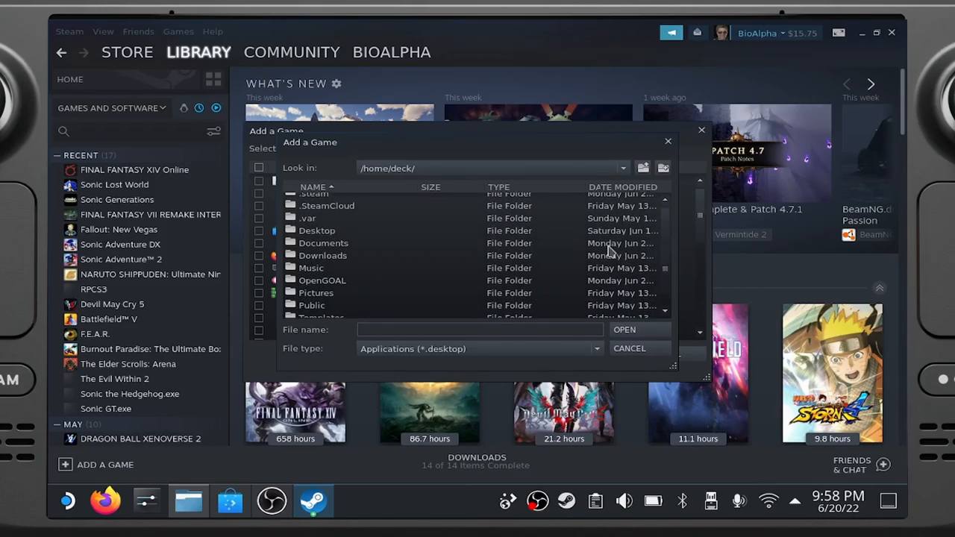
double_click(323, 242)
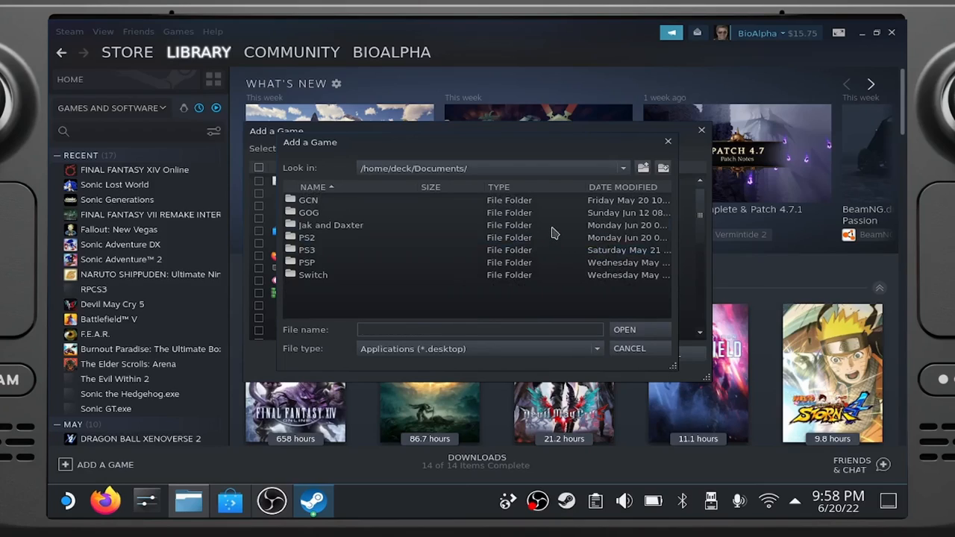
double_click(329, 225)
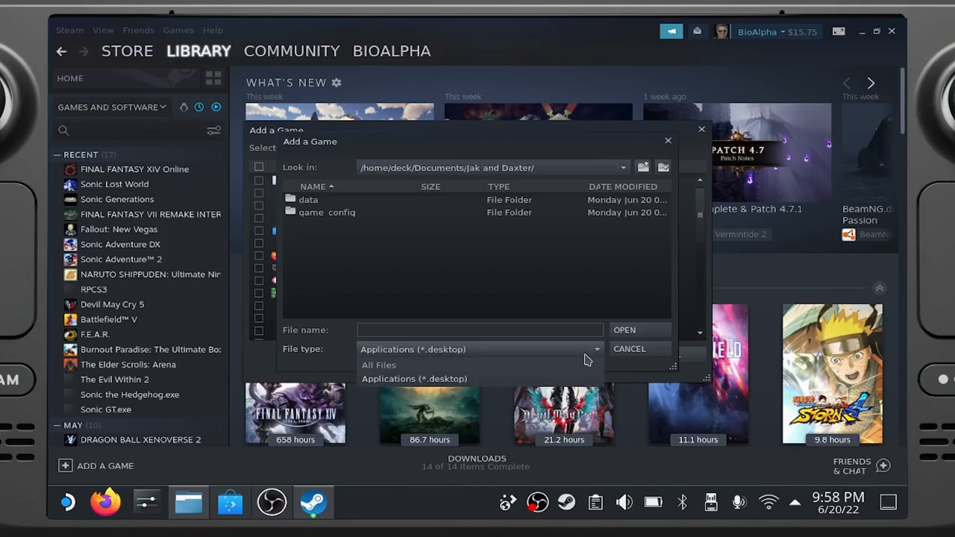
click(378, 365)
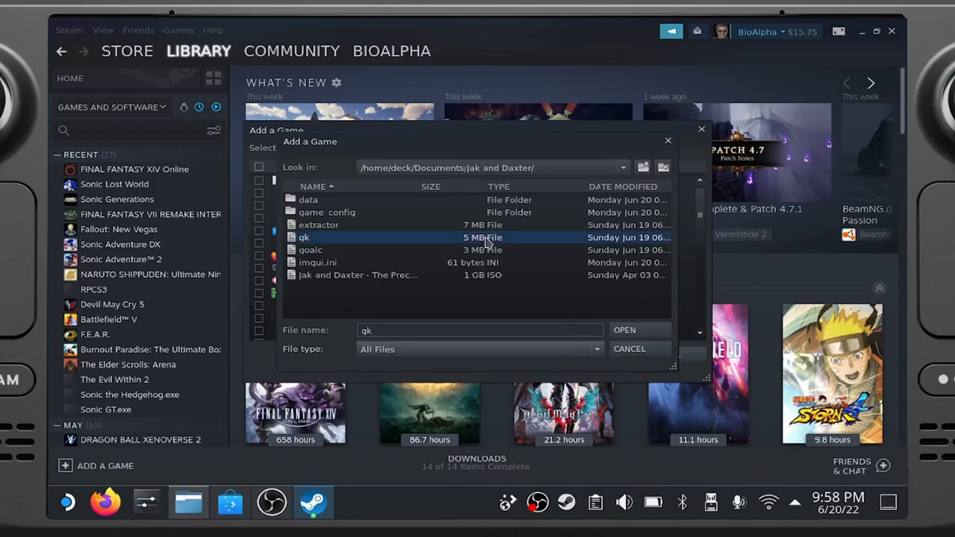
click(623, 330)
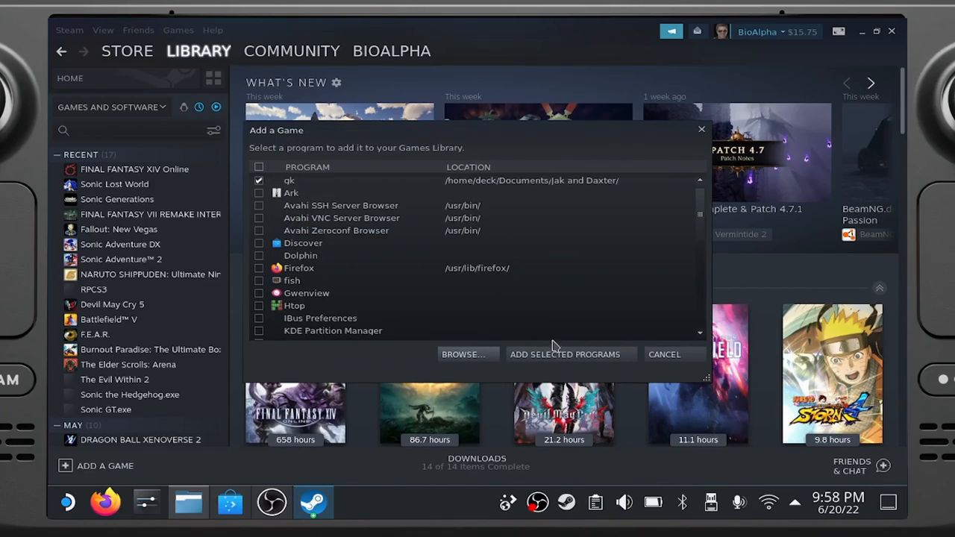
- Add the checked gk program to the library and open its gk library page
click(663, 354)
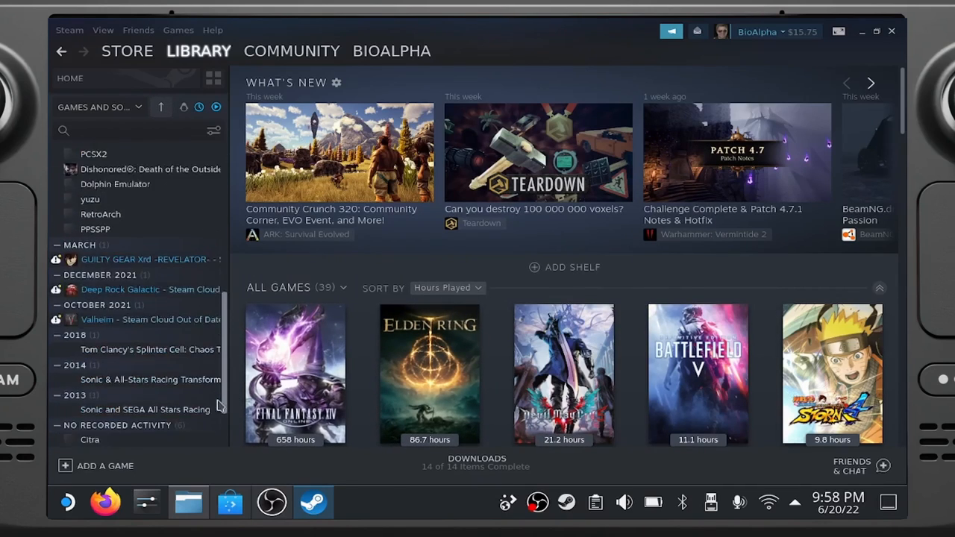
click(85, 423)
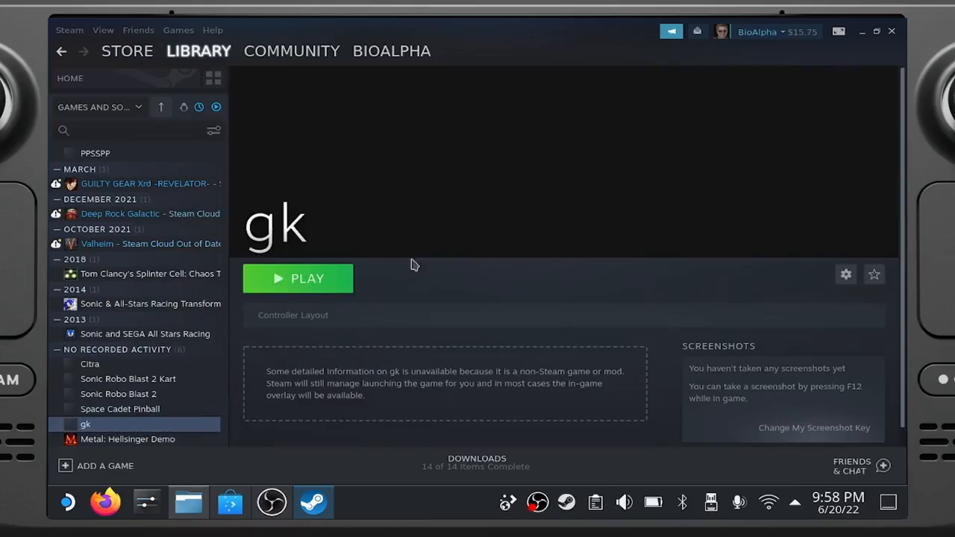
mouse_move(292, 256)
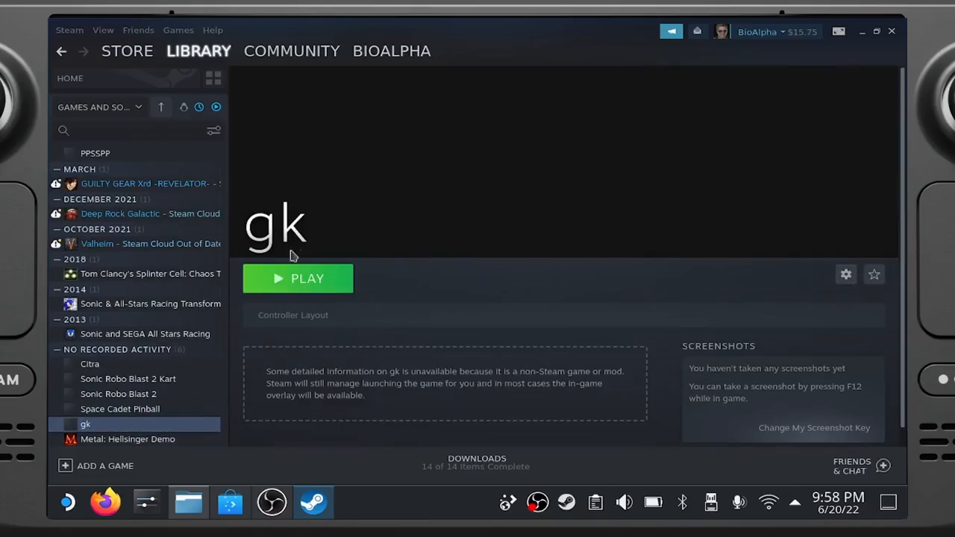